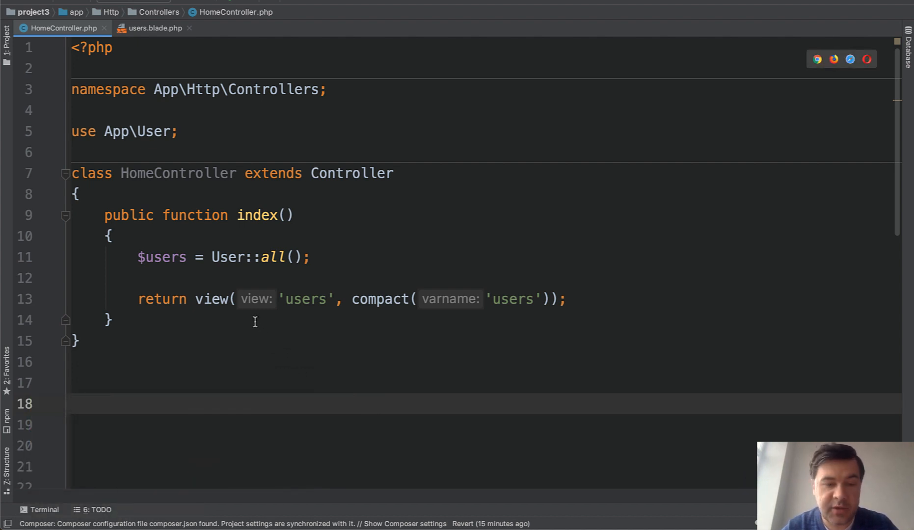
Review HomeController's index method and switch to the users.blade.php template
{"action": "left_click", "coordinate": [213, 257]}
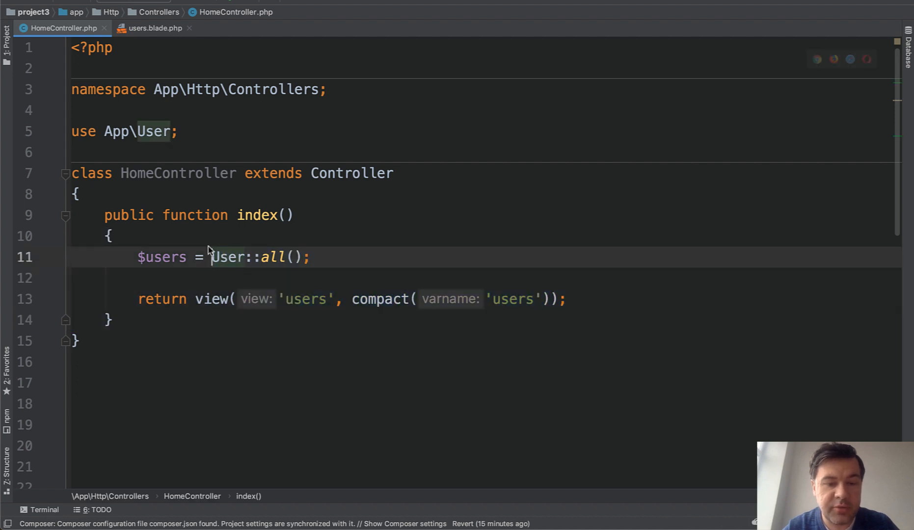
{"action": "left_click", "coordinate": [153, 29]}
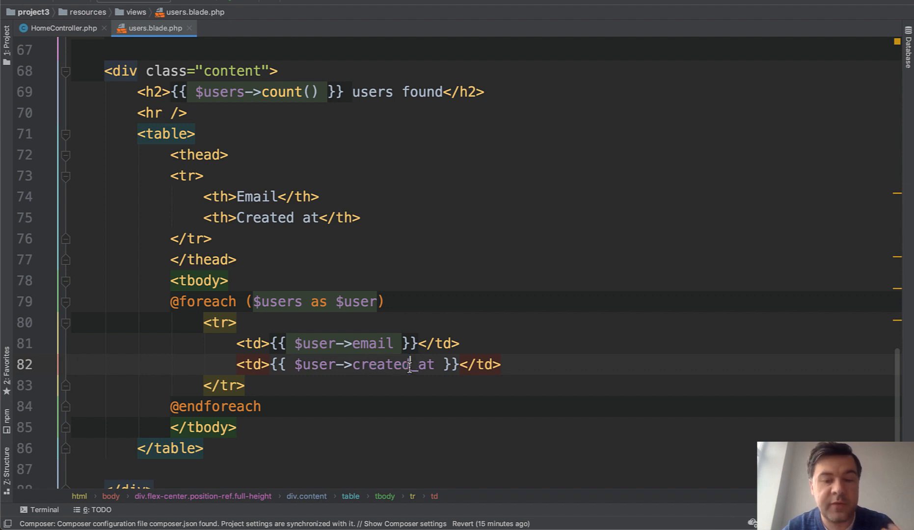
{"action": "mouse_move", "coordinate": [168, 244]}
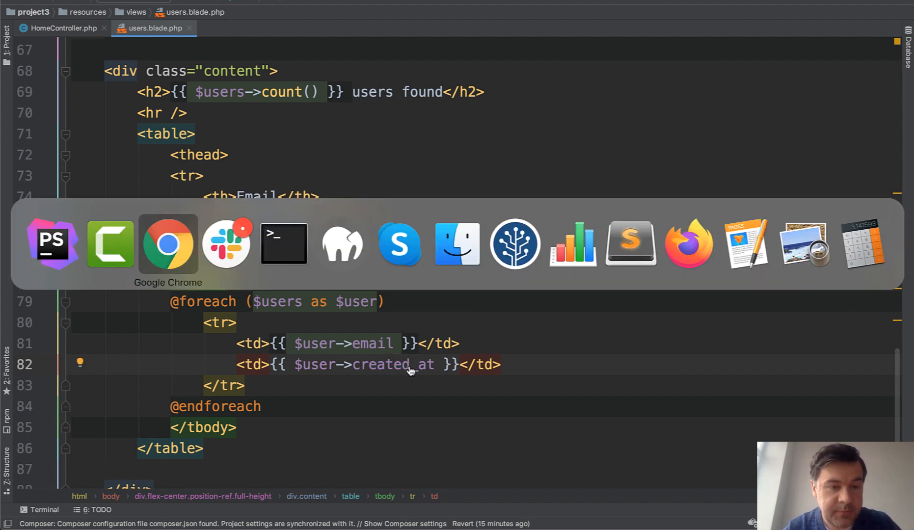
Switch to Chrome to see project3.test listing 1000 users with emails and dates
{"action": "left_click", "coordinate": [168, 244]}
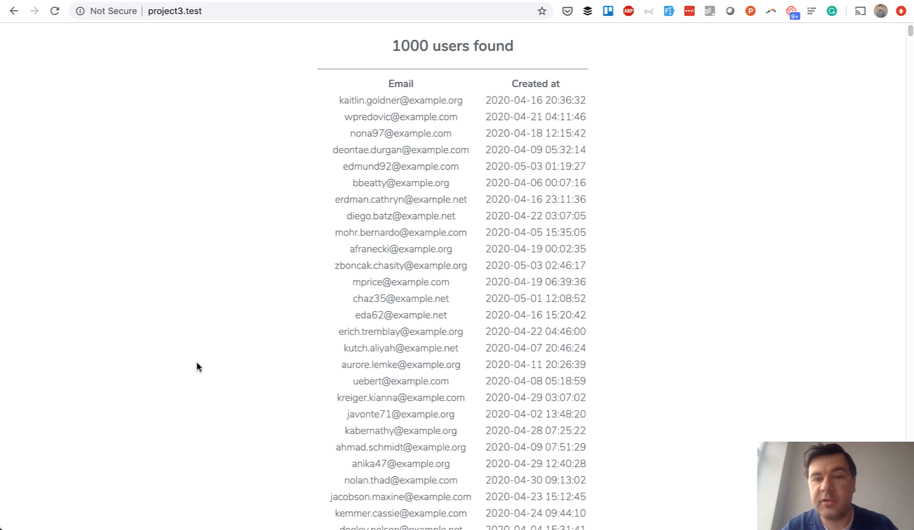
{"action": "mouse_move", "coordinate": [441, 83]}
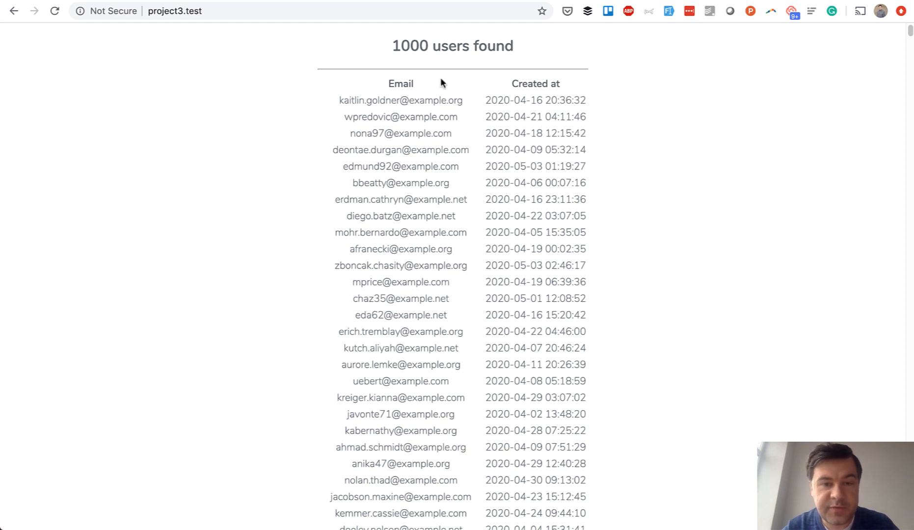
{"action": "mouse_move", "coordinate": [184, 304]}
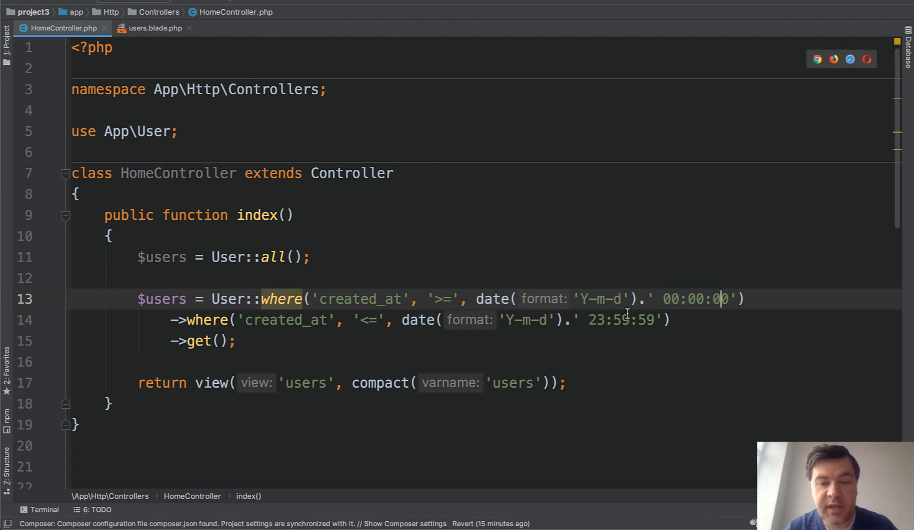
Add a where query bounding created_at between today's 00:00:00 and 23:59:59
{"action": "double_click", "coordinate": [621, 320]}
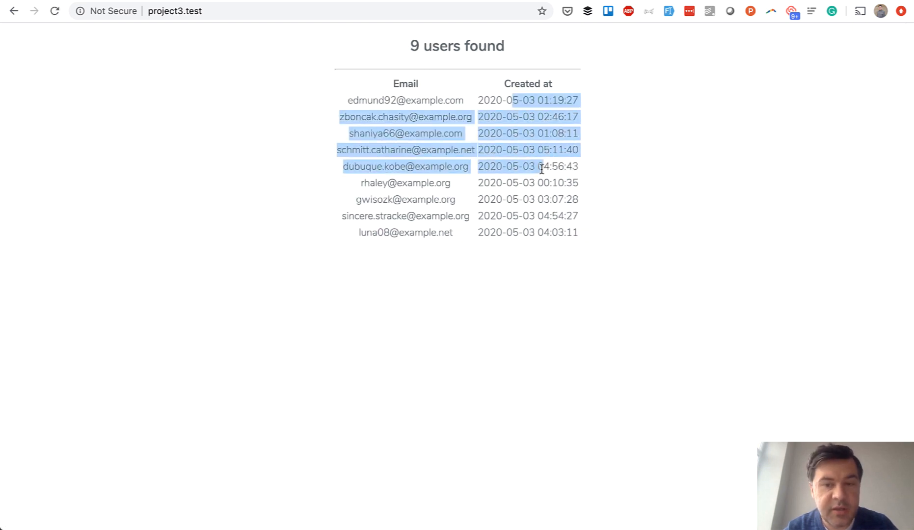
Clear the selection on the refreshed page showing 9 users created 2020-05-03
{"action": "left_click", "coordinate": [518, 104]}
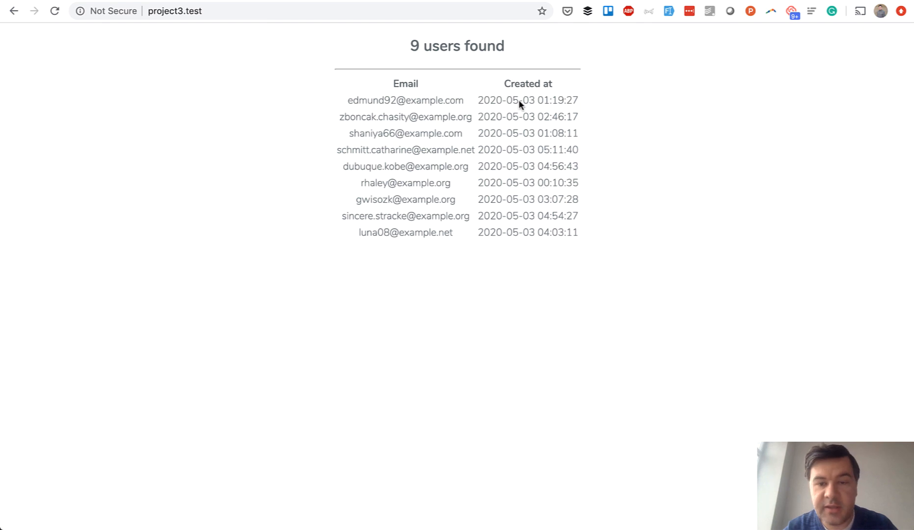
{"action": "mouse_move", "coordinate": [519, 121]}
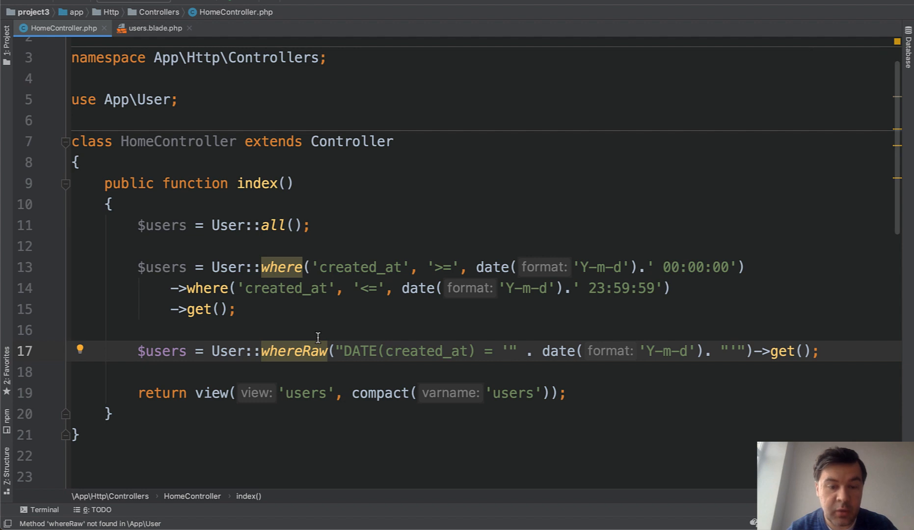
Add a whereRaw query on DATE(created_at) for today and check it in the browser
{"action": "double_click", "coordinate": [359, 351]}
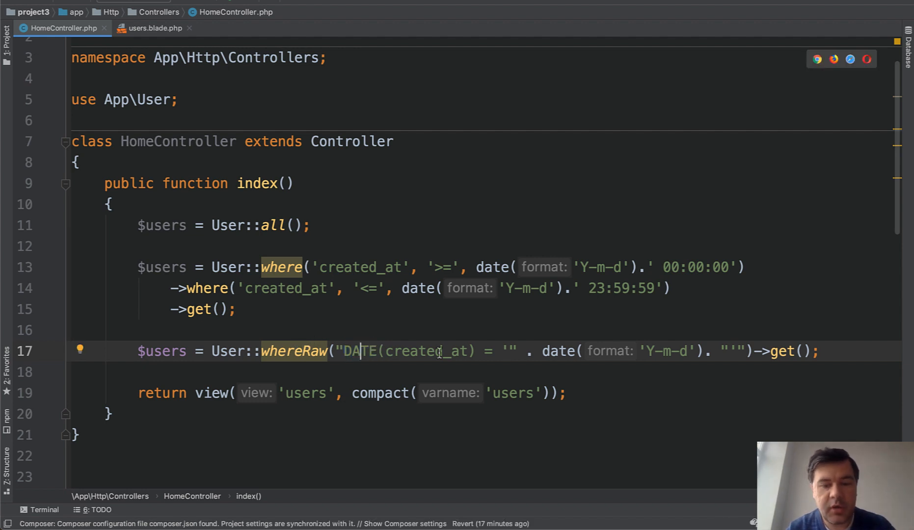
{"action": "mouse_move", "coordinate": [644, 351]}
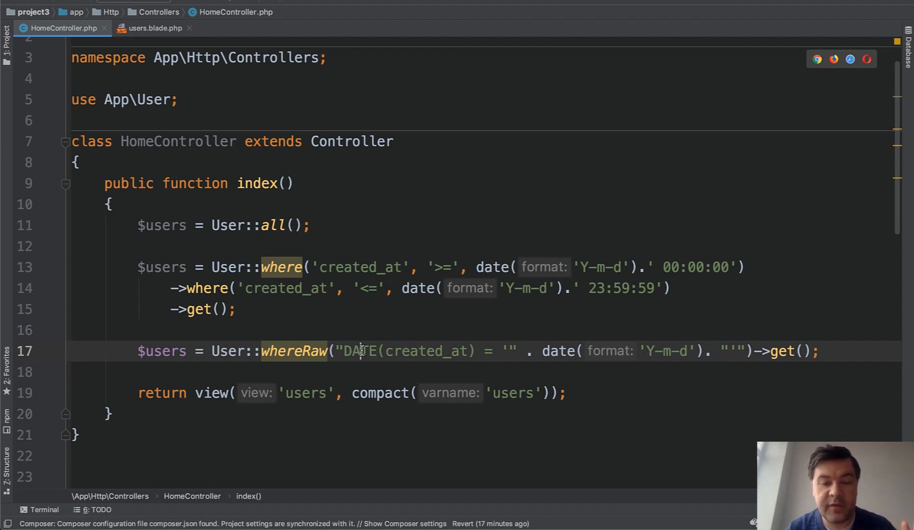
{"action": "left_click", "coordinate": [605, 288]}
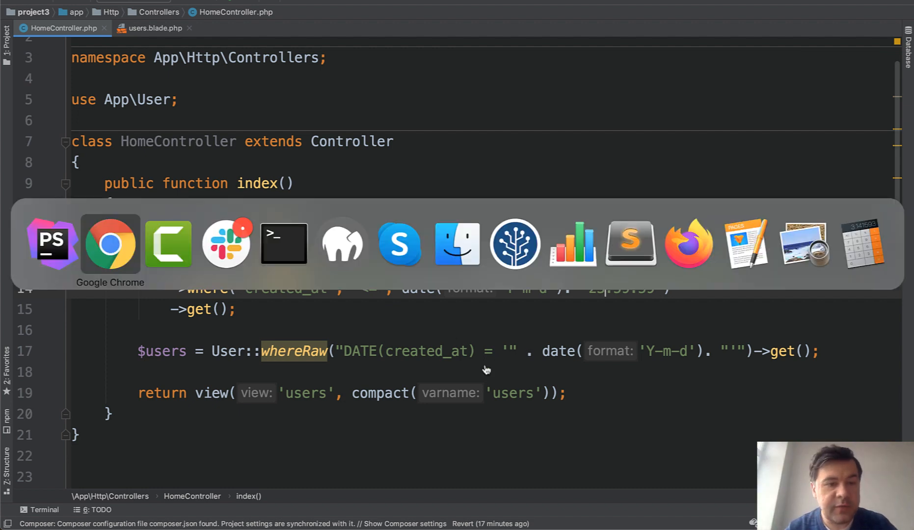
{"action": "left_click", "coordinate": [110, 244]}
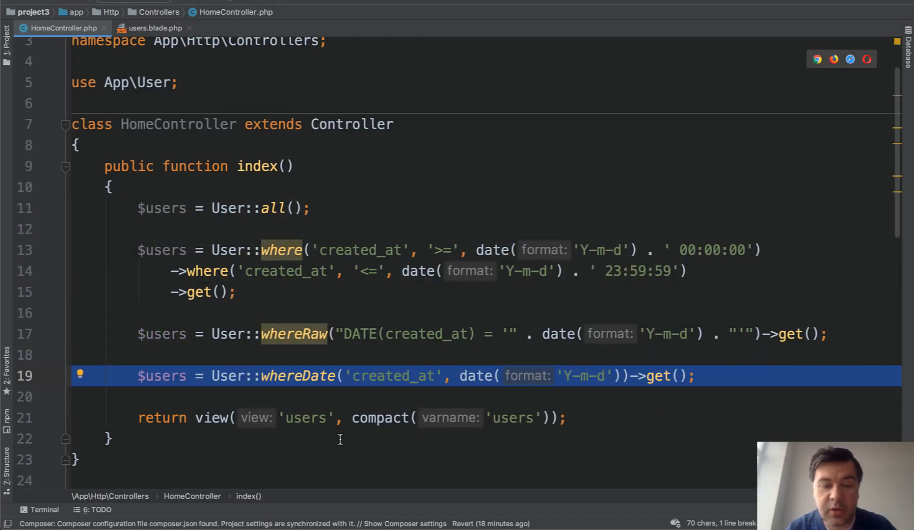
{"action": "mouse_move", "coordinate": [404, 469]}
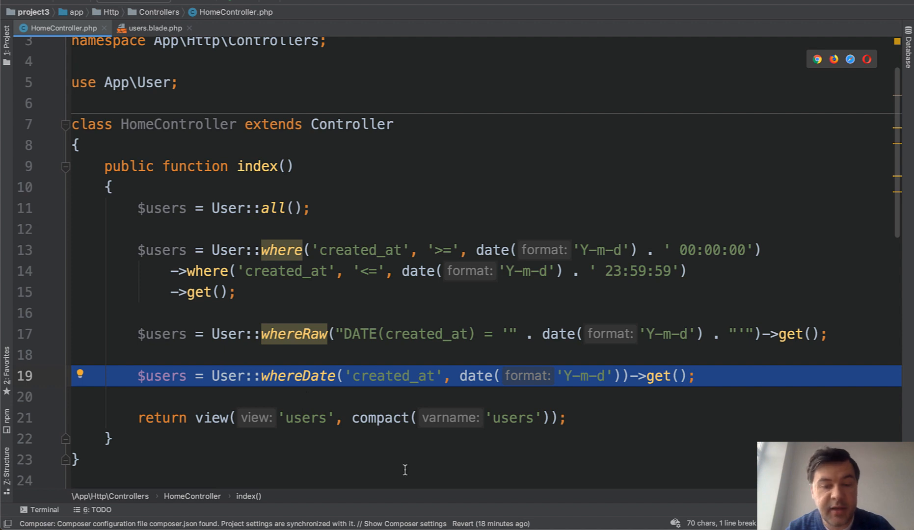
{"action": "mouse_move", "coordinate": [471, 381]}
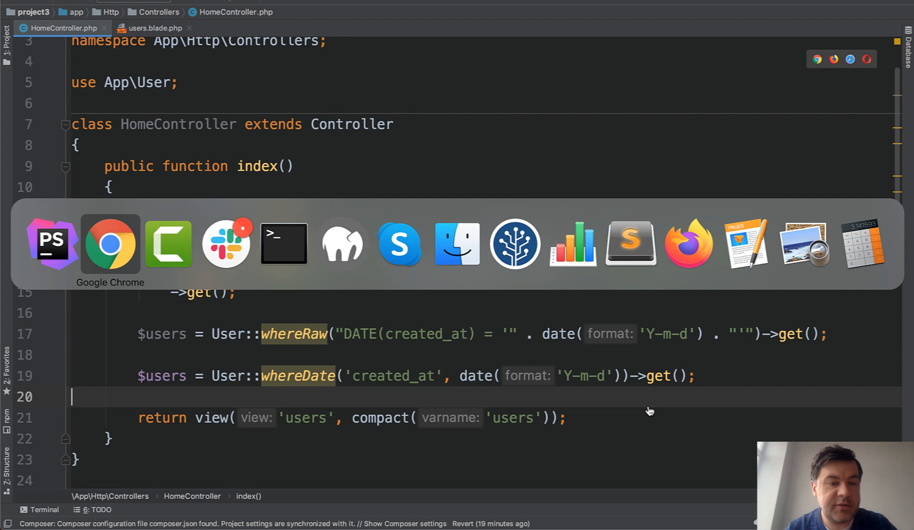
Add a whereDate query on created_at for today and check it in the browser
{"action": "left_click", "coordinate": [110, 244]}
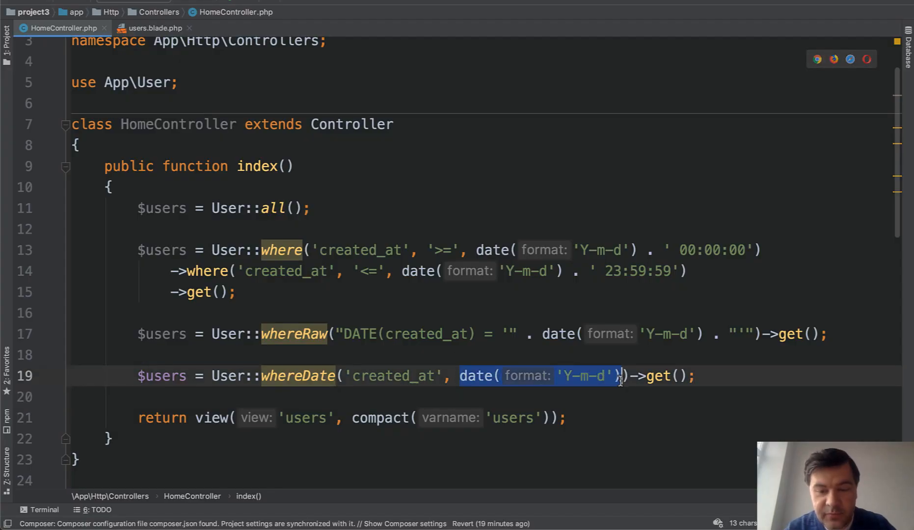
Use today() in whereDate, then replace it with now()->subDays(30)
{"action": "type", "text": "t"}
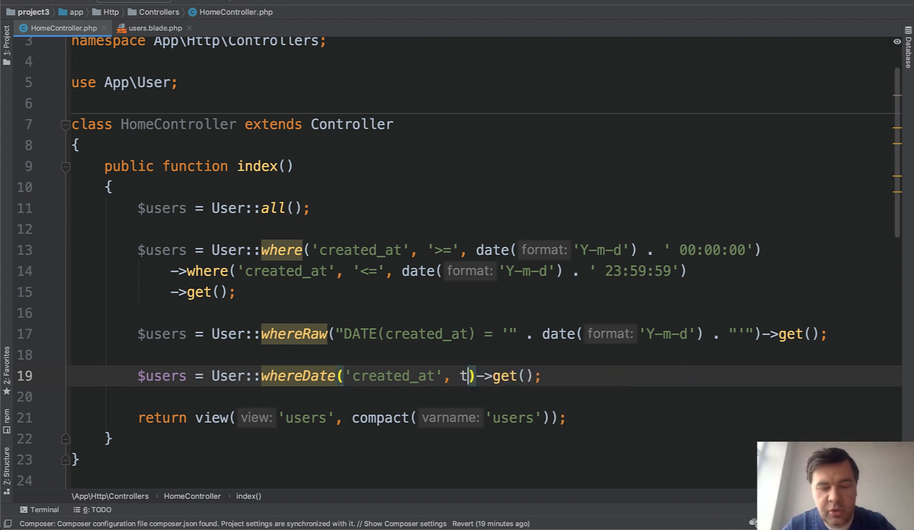
{"action": "type", "text": "oday()"}
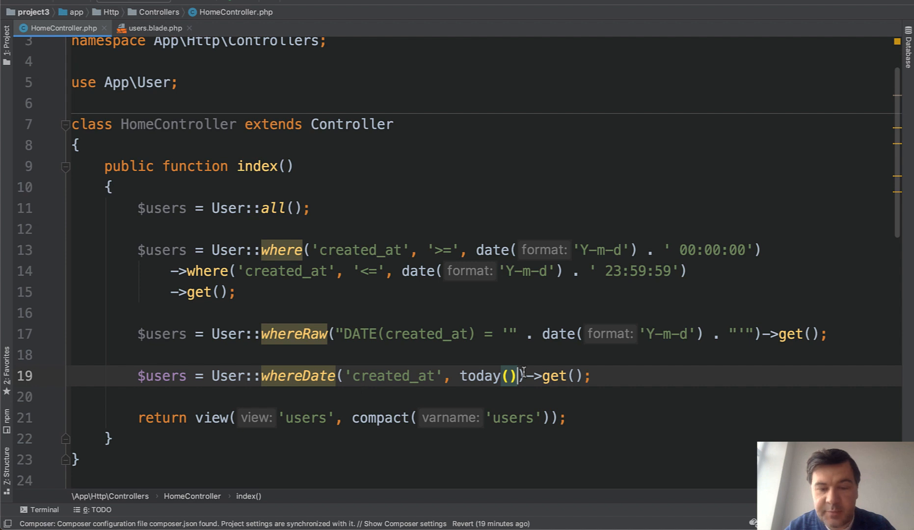
{"action": "double_click", "coordinate": [480, 376]}
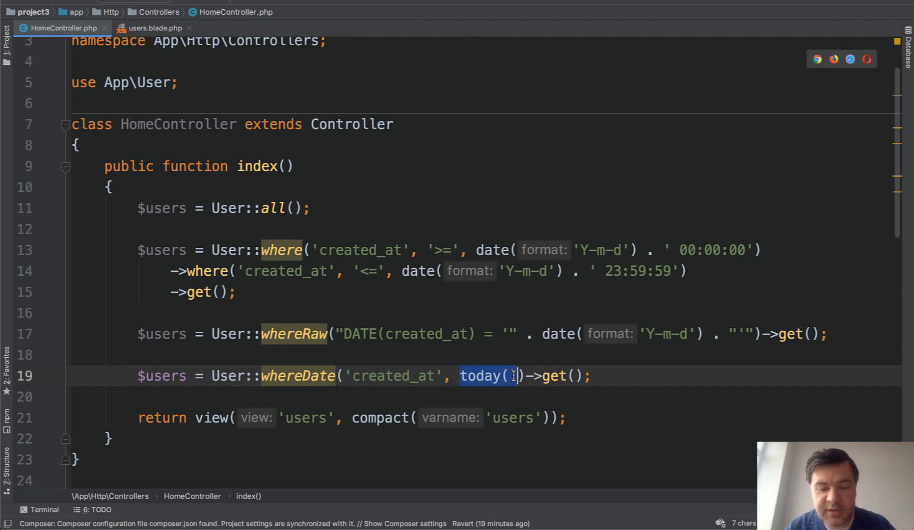
{"action": "type", "text": "now()->"}
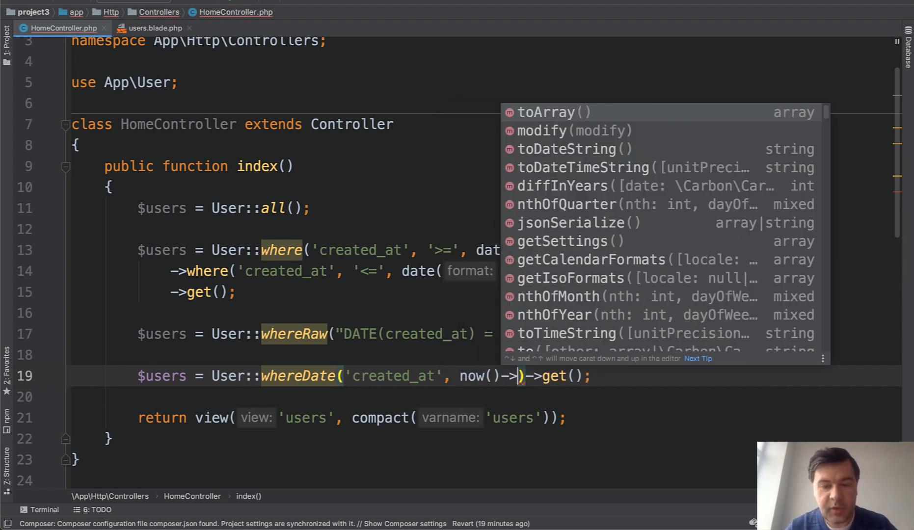
{"action": "type", "text": "subday(3"}
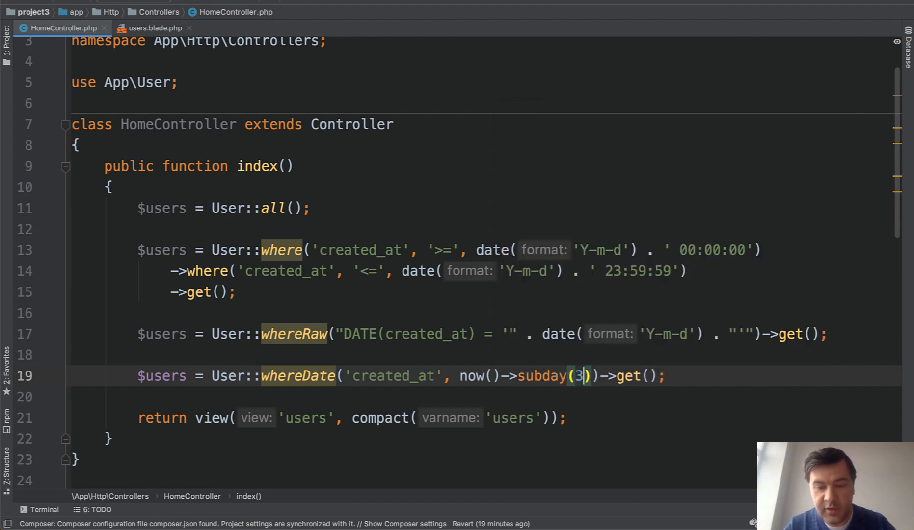
{"action": "type", "text": "0"}
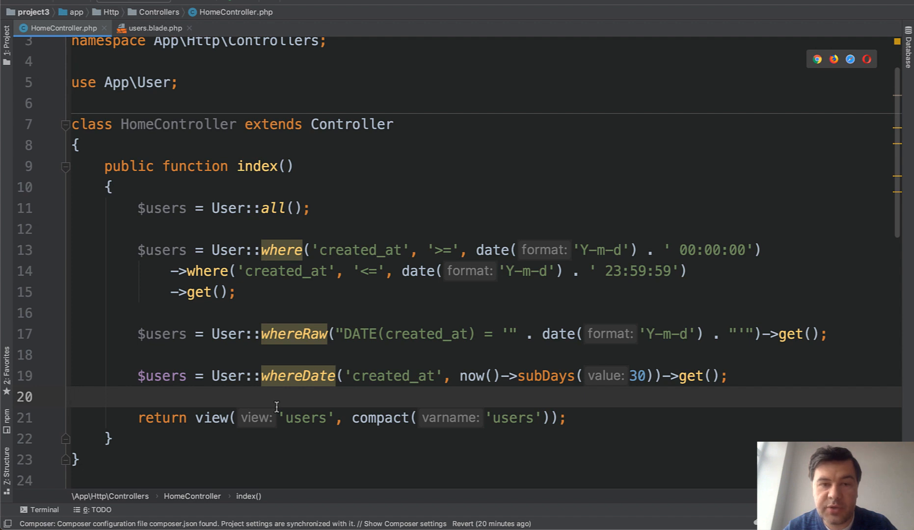
Add a whereYear query on now()->year chained with whereMonth('created_at', now())
{"action": "left_click", "coordinate": [71, 397]}
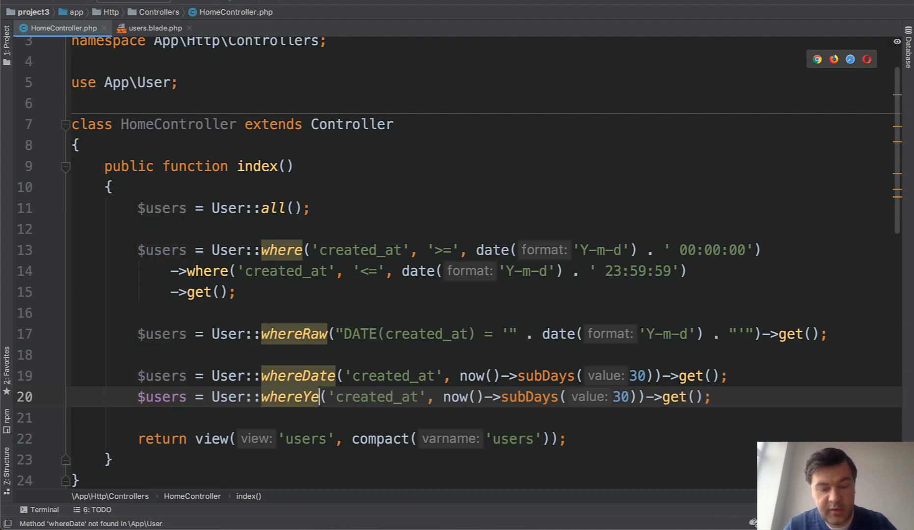
{"action": "type", "text": "ar"}
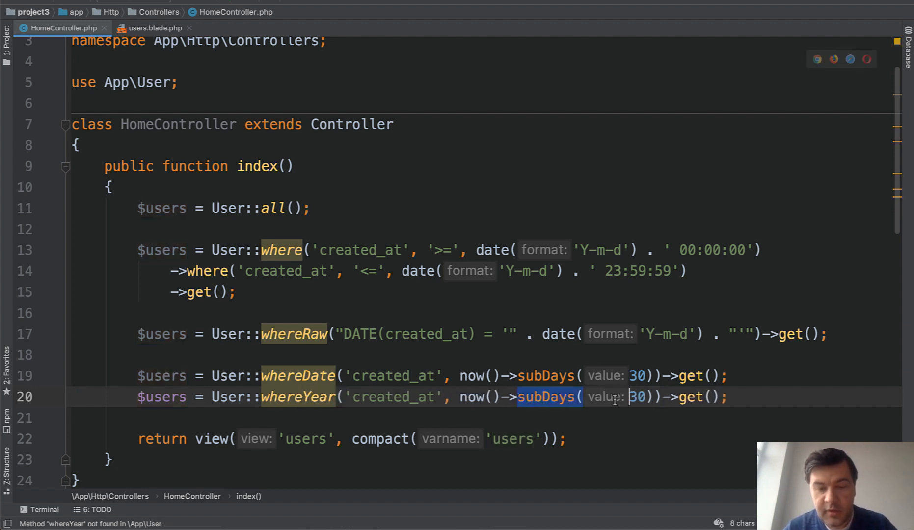
{"action": "type", "text": "year"}
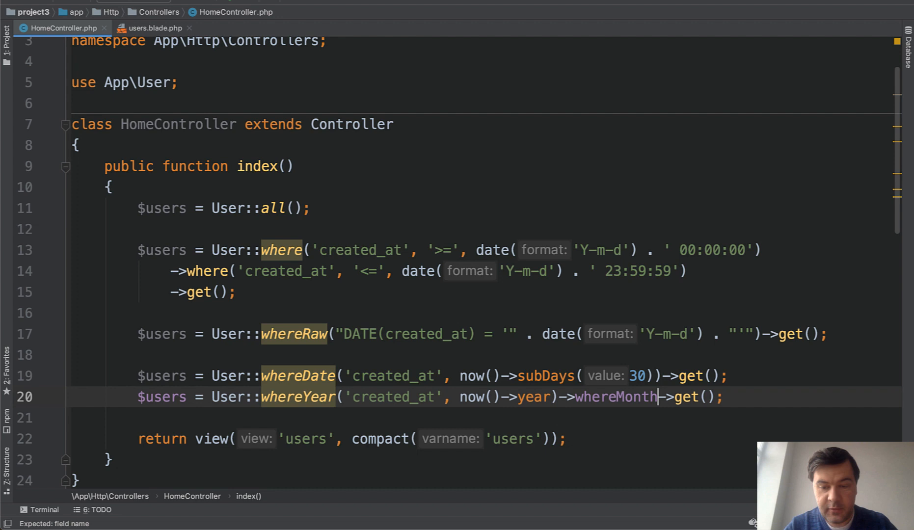
{"action": "type", "text": "'created_At')"}
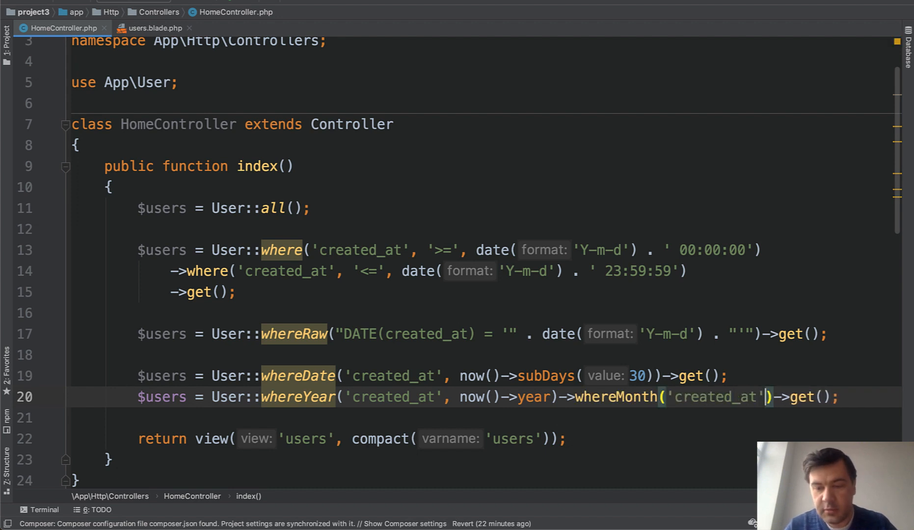
{"action": "type", "text": ", now()"}
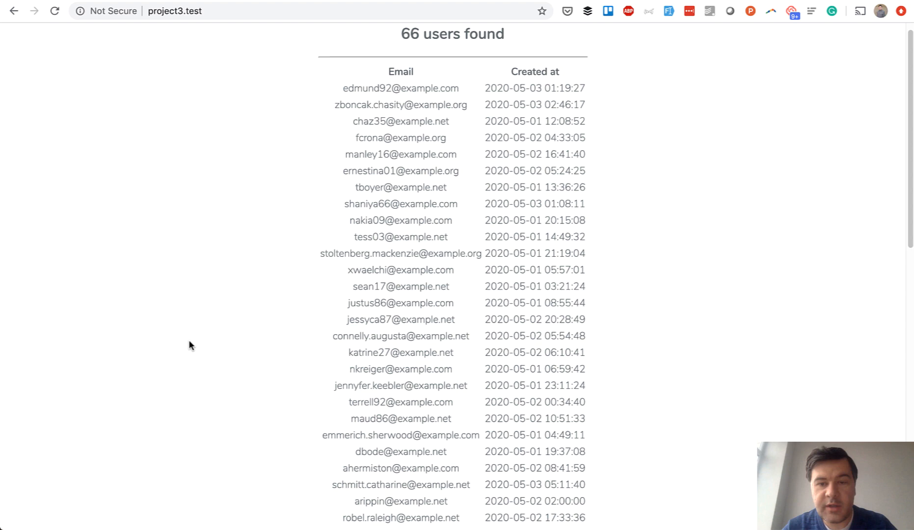
{"action": "mouse_move", "coordinate": [530, 236]}
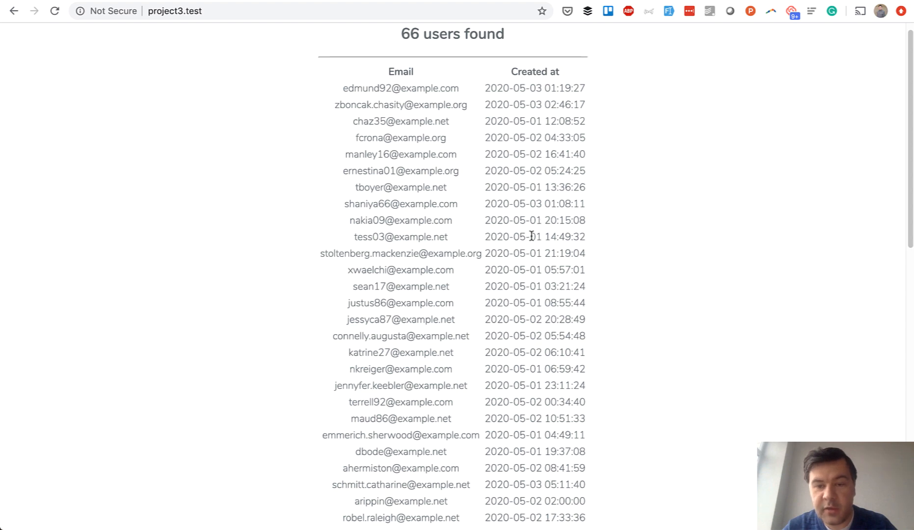
Scroll through the 66 users found after reloading project3.test
{"action": "scroll", "scroll_direction": "down", "scroll_amount": 3}
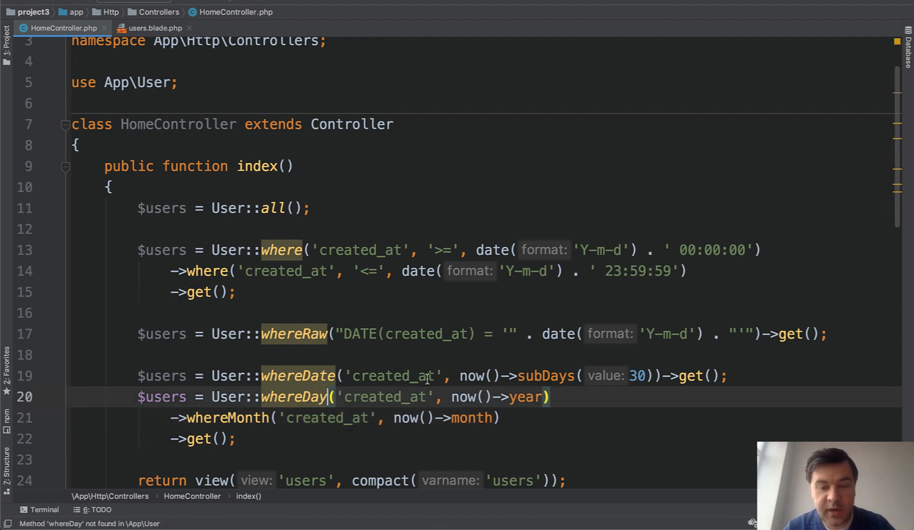
Rename whereYear to whereDay using now()->day for the current day
{"action": "double_click", "coordinate": [525, 398]}
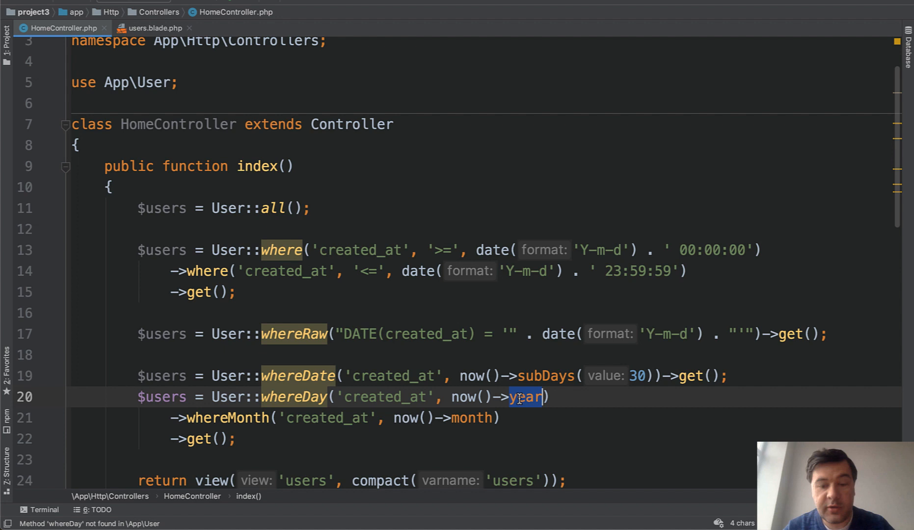
{"action": "type", "text": "da"}
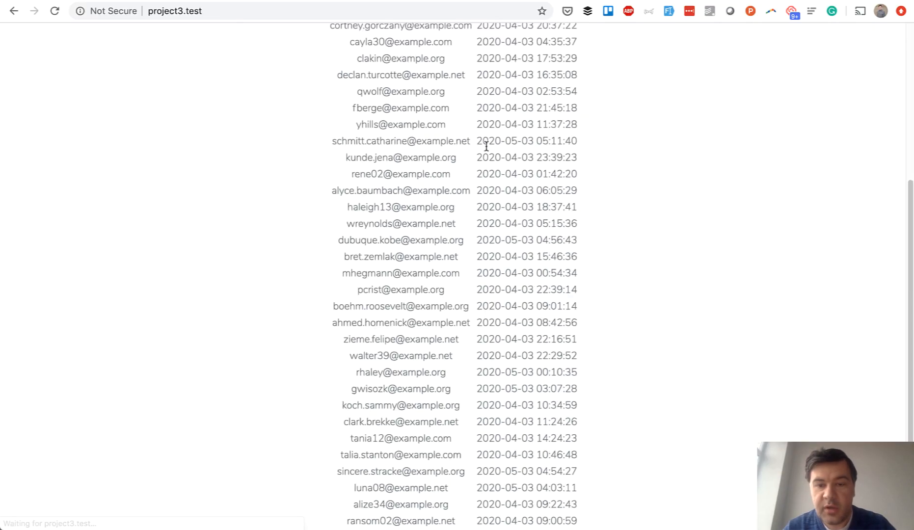
Scroll through the 40 users found, all created on the 3rd of April or May
{"action": "scroll", "scroll_direction": "up", "scroll_amount": 3}
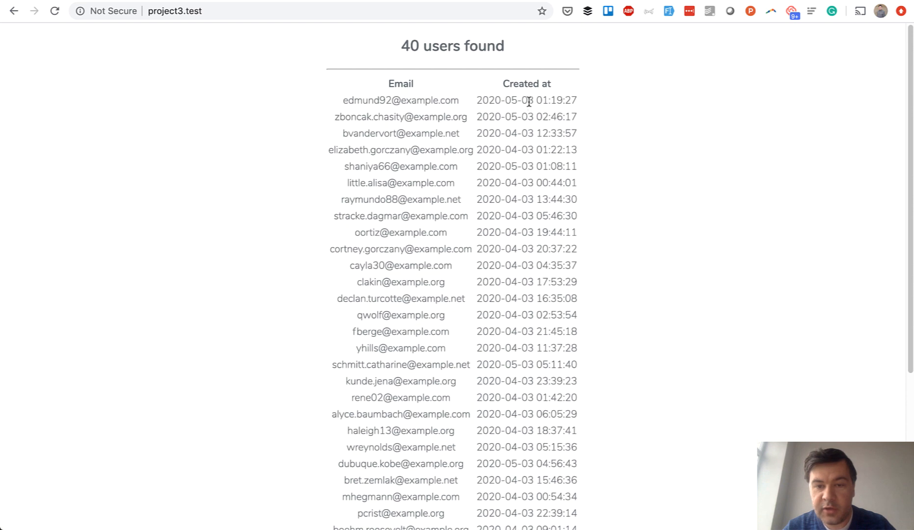
{"action": "scroll", "scroll_direction": "down", "scroll_amount": 3}
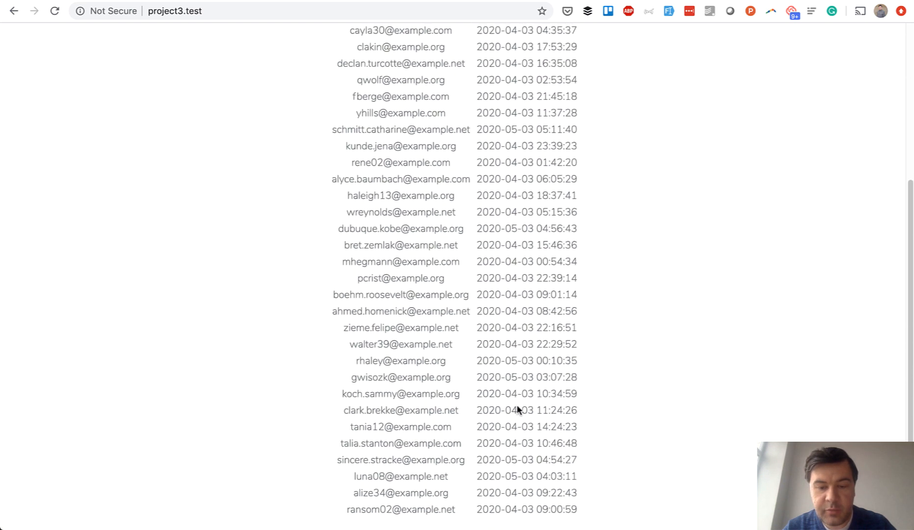